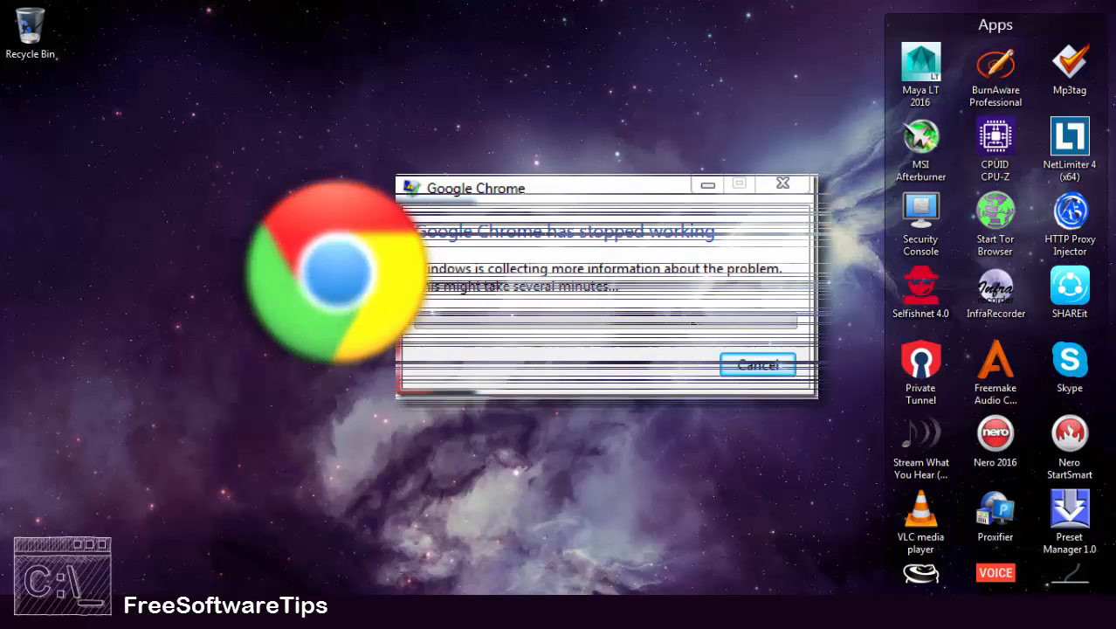
Search the Start menu for 'command prompt' and show the Command Prompt result's options
left_click(756, 364)
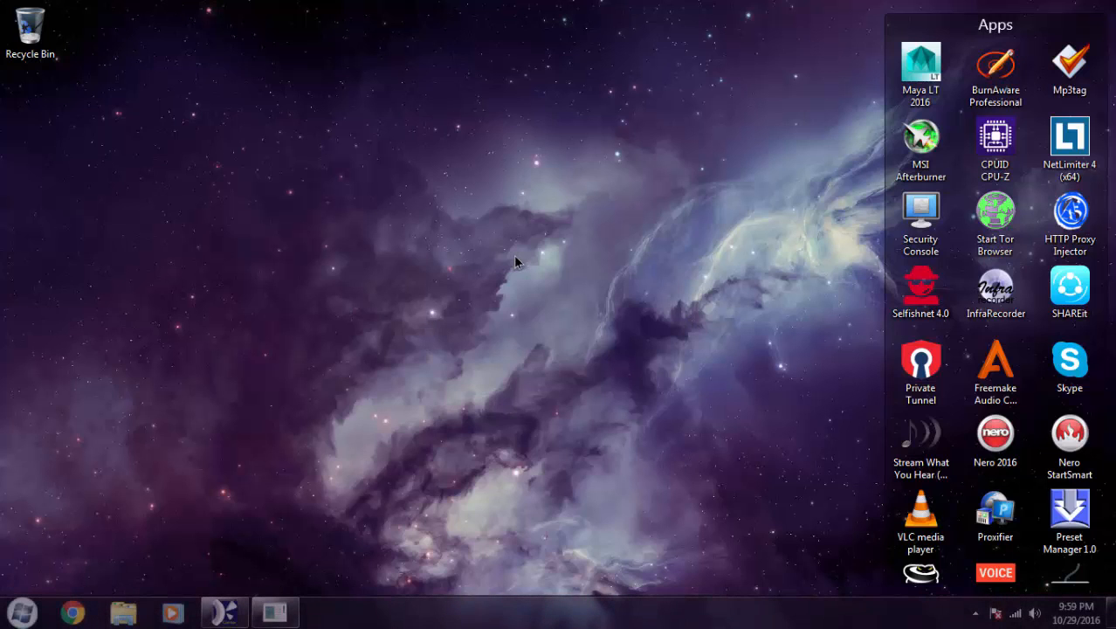
left_click(19, 611)
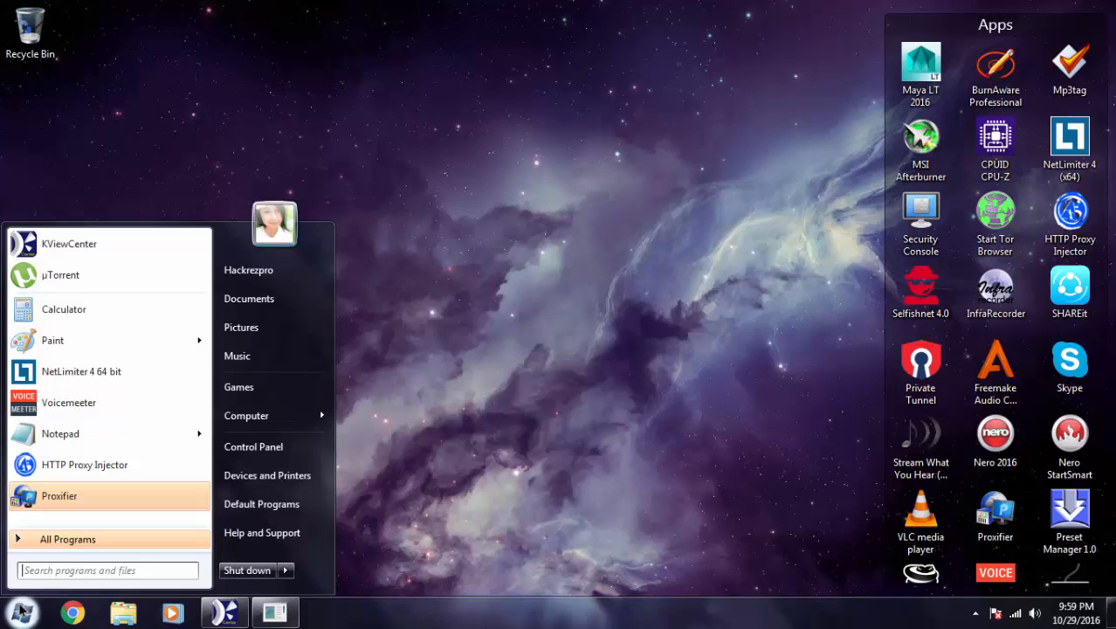
type("command prompt")
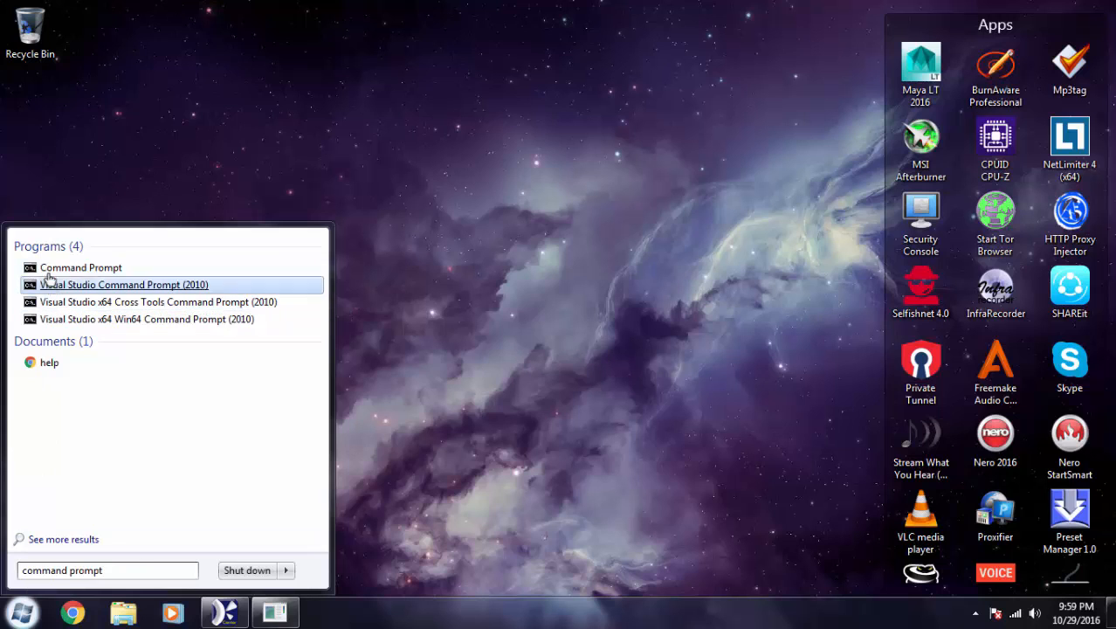
right_click(81, 268)
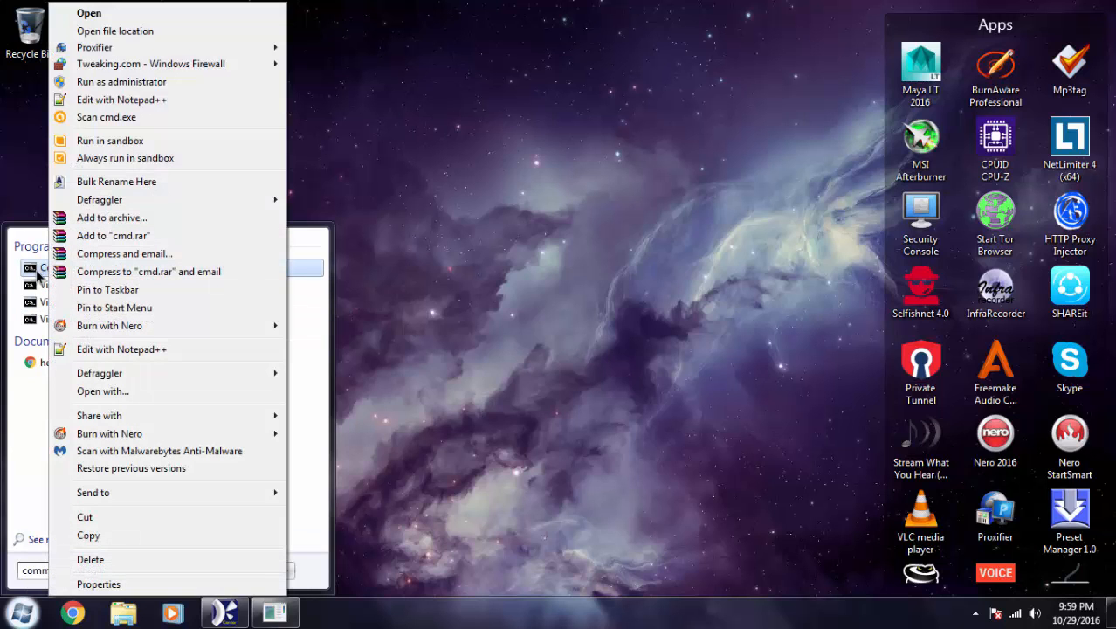
mouse_move(121, 81)
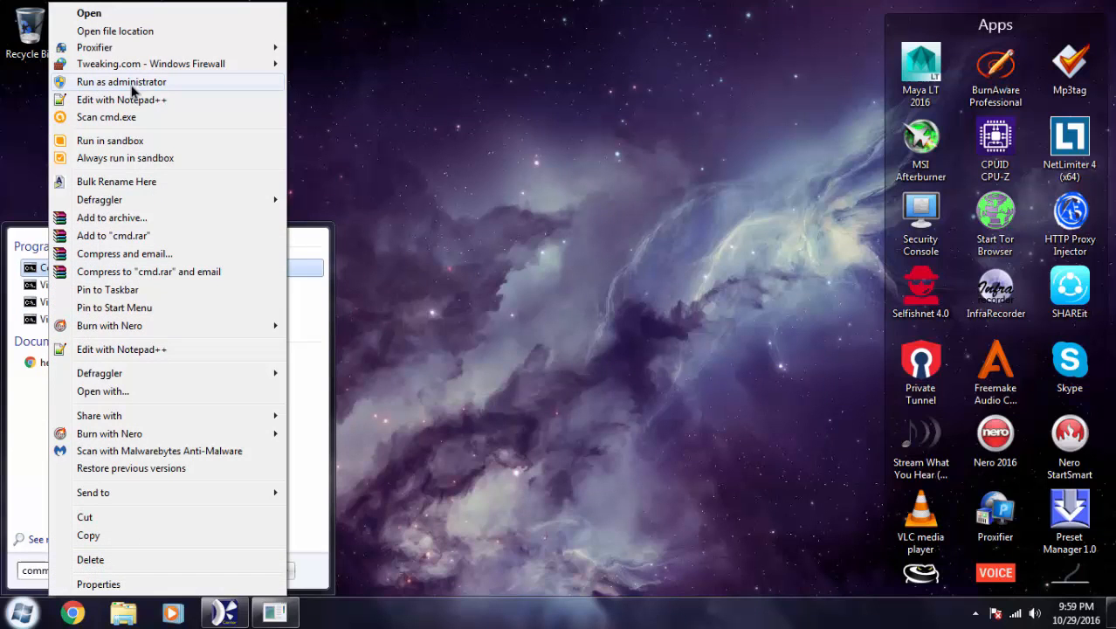
mouse_move(105, 88)
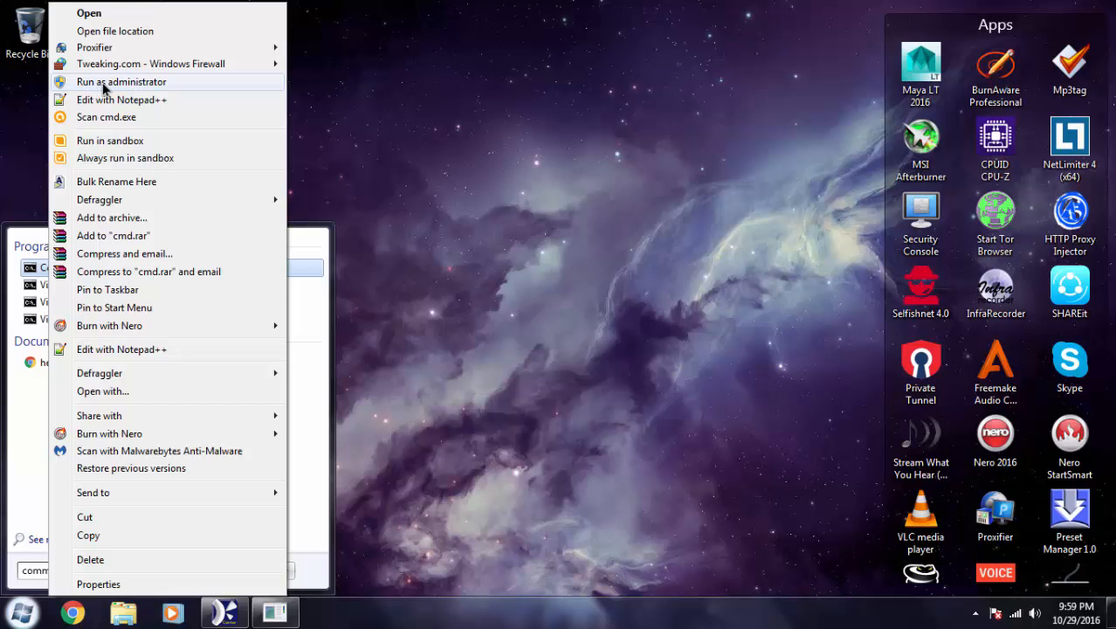
Run Command Prompt as administrator, centre it, and run 'netsh winsock reset'
left_click(121, 82)
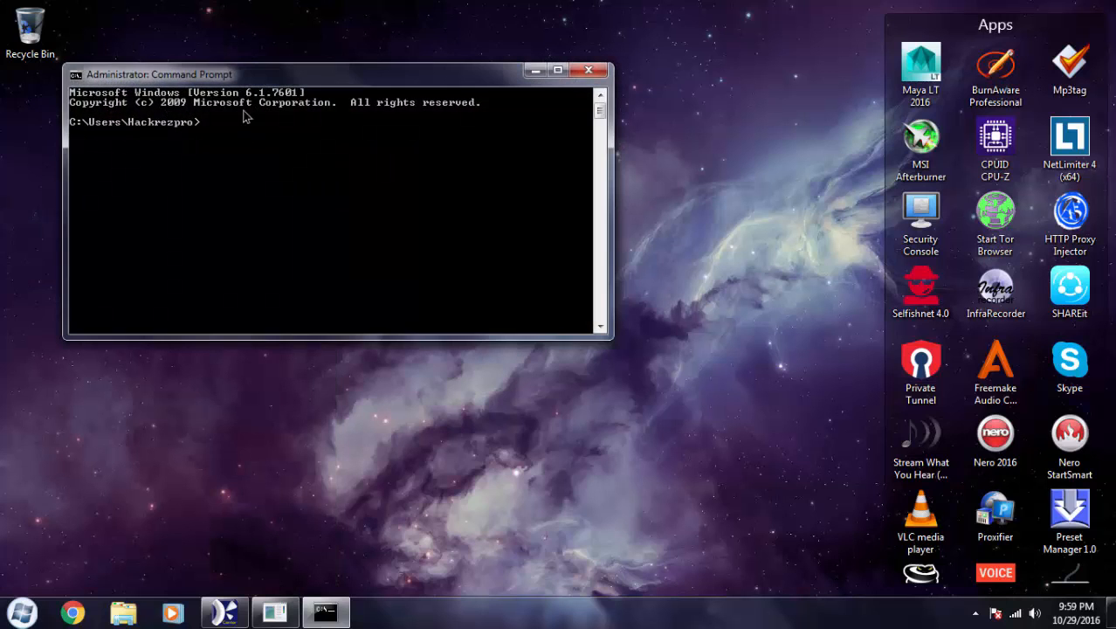
left_click_drag(160, 75, 339, 146)
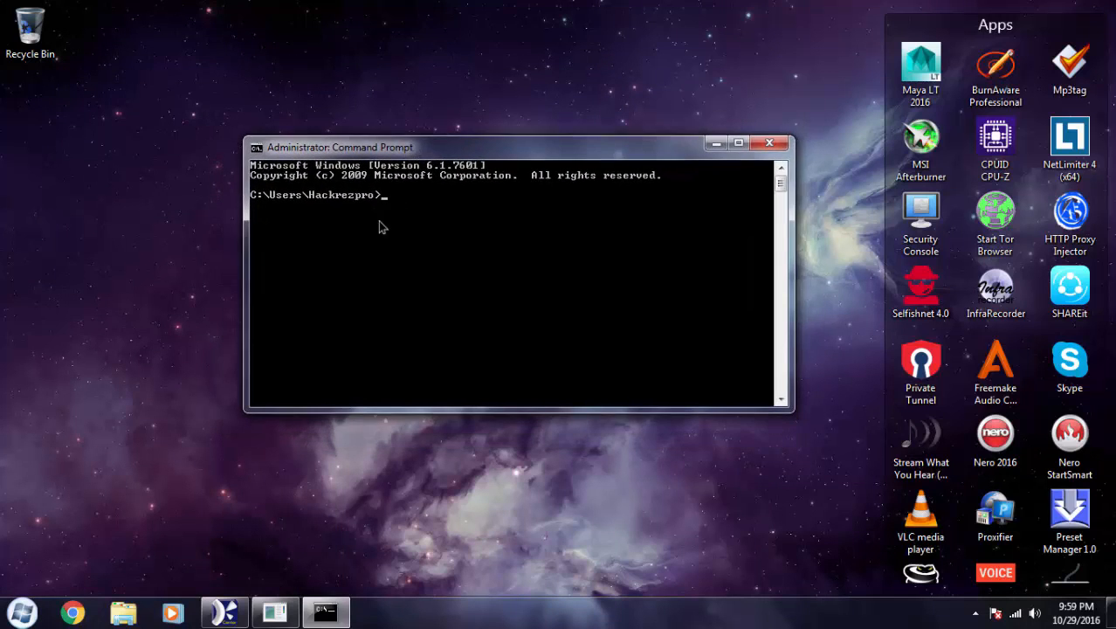
mouse_move(403, 246)
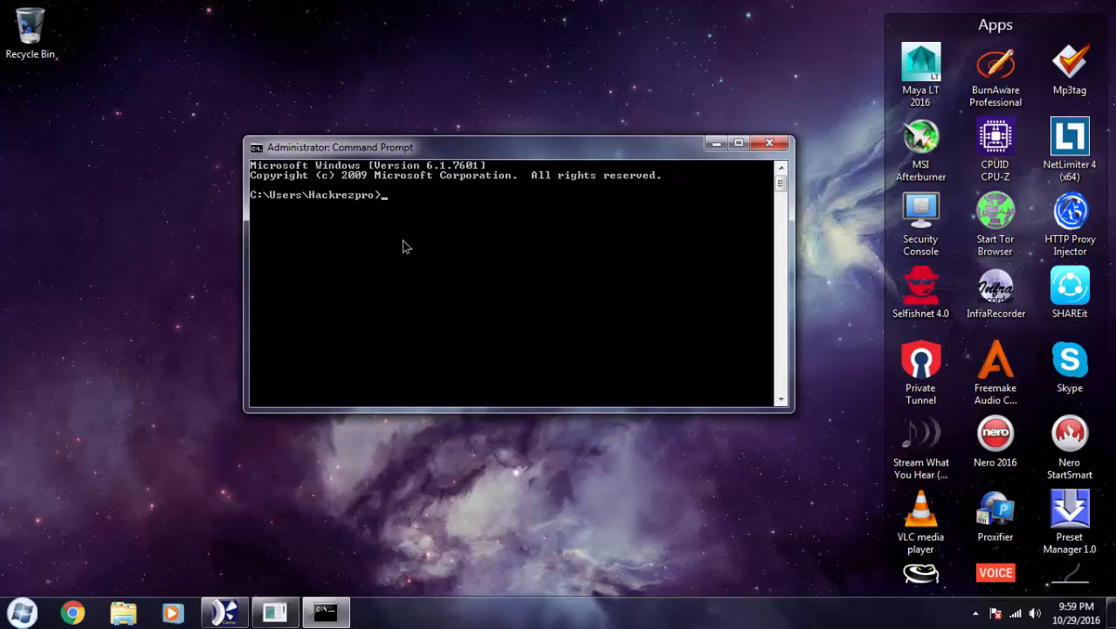
mouse_move(410, 220)
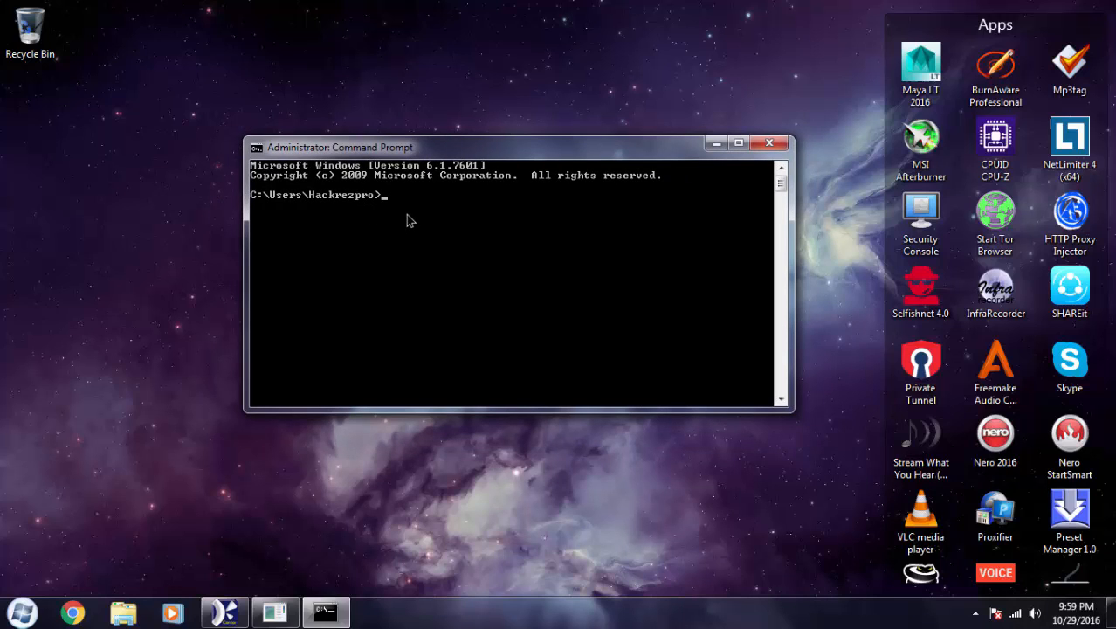
type("netsh")
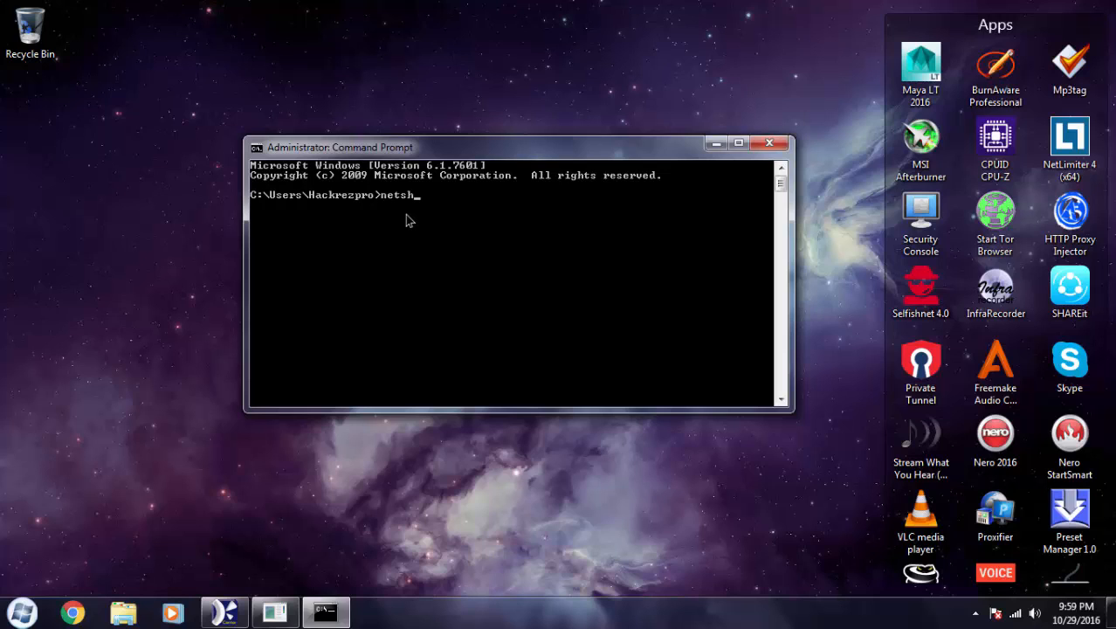
mouse_move(453, 204)
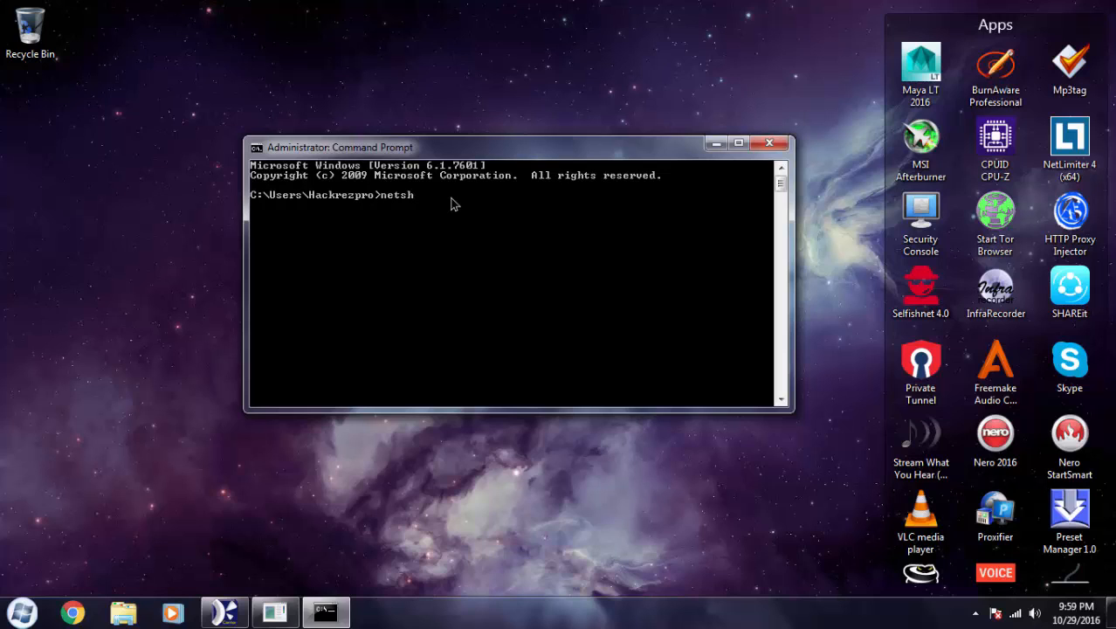
type("winsock")
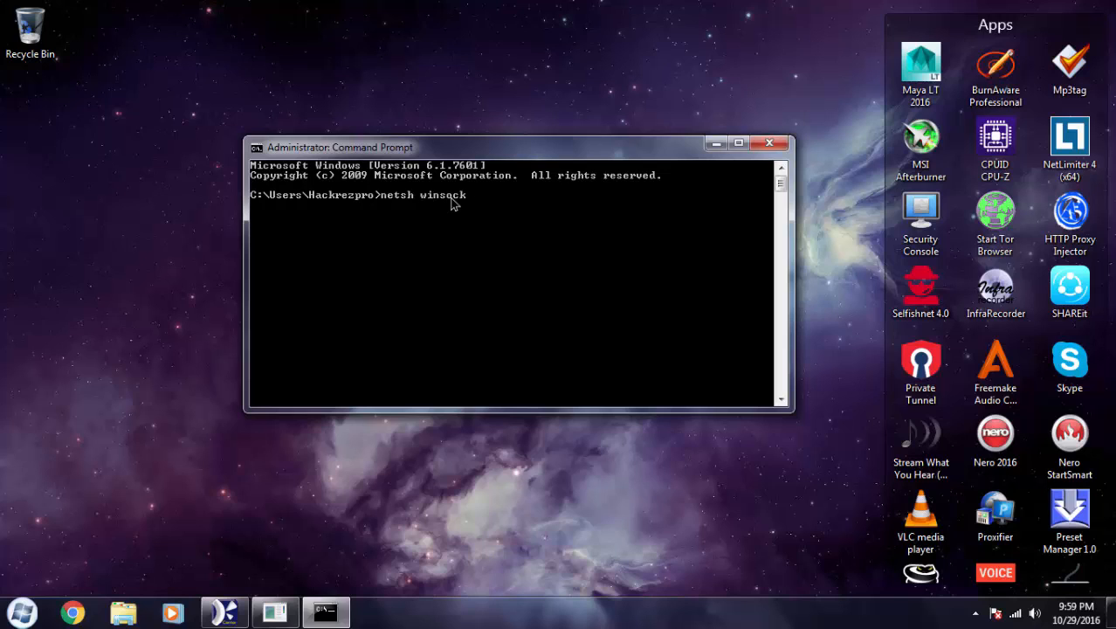
mouse_move(481, 229)
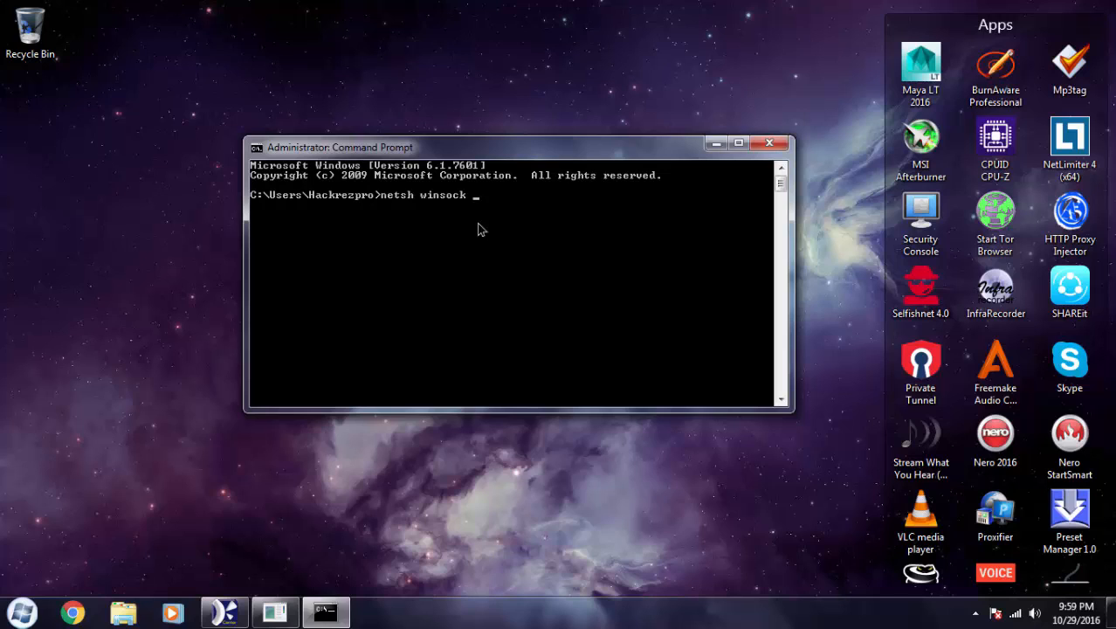
type("reset")
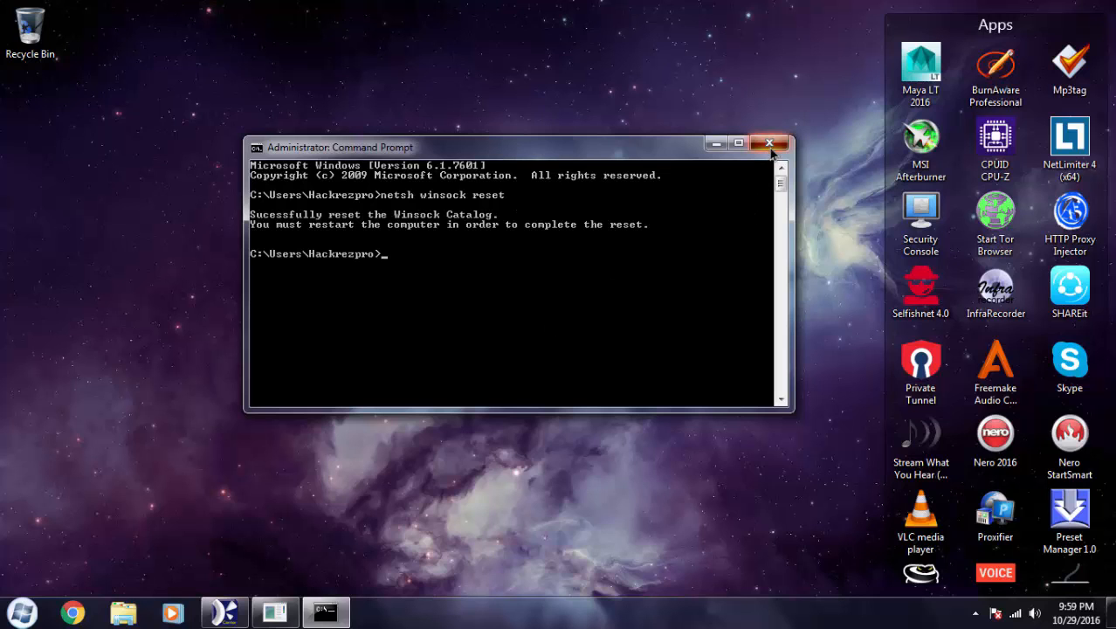
Close the administrator Command Prompt window
left_click(769, 142)
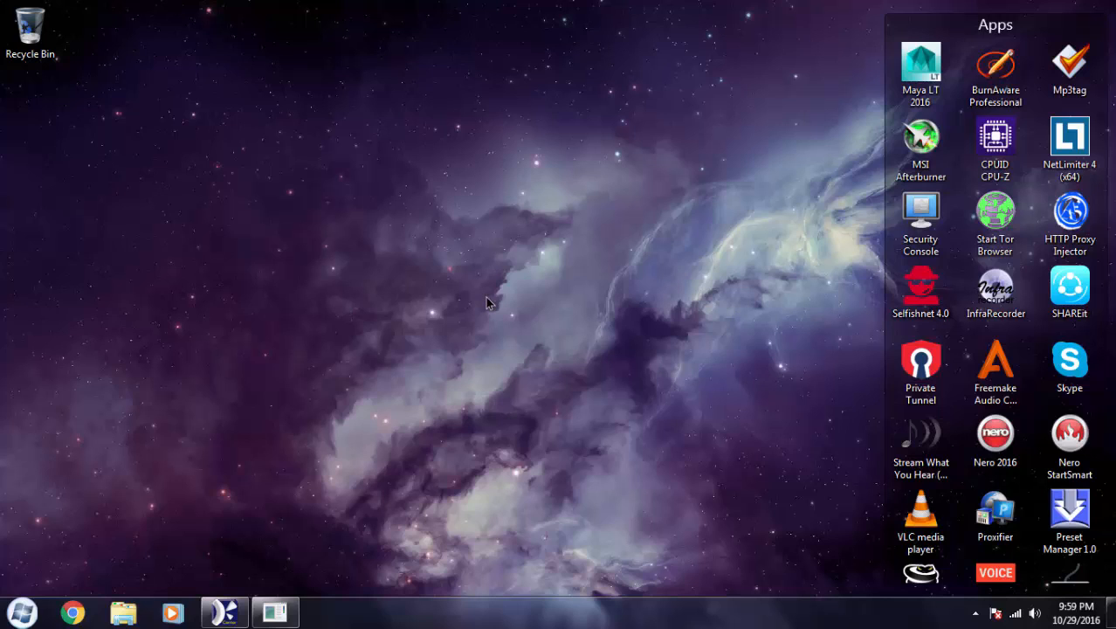
mouse_move(464, 288)
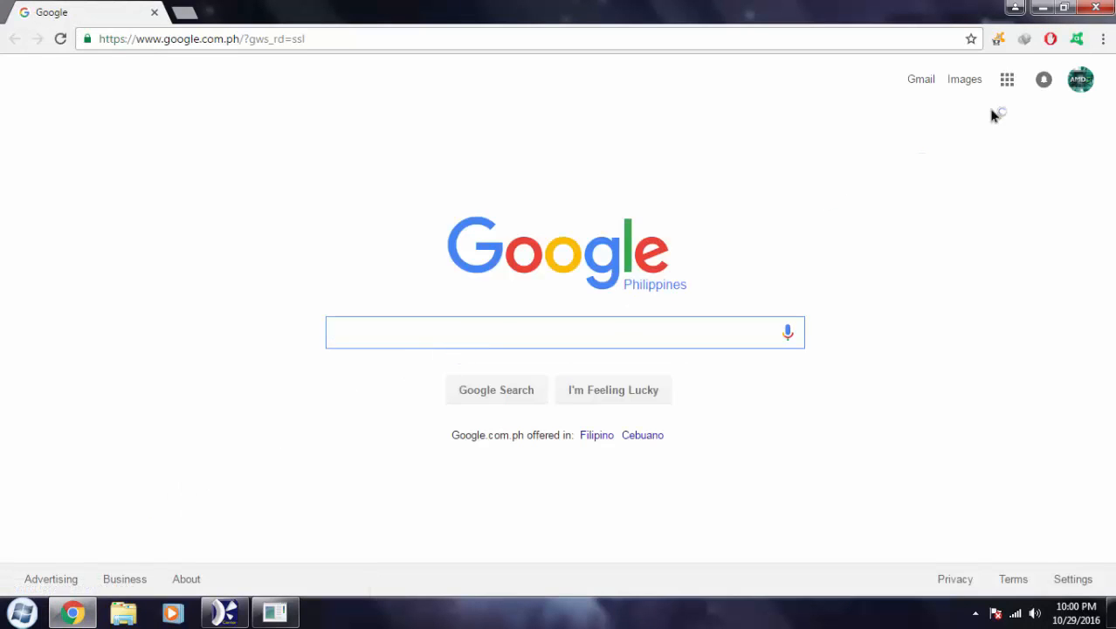
Open Chrome Settings from the ⋮ menu and scroll down toward the System section
left_click(1104, 38)
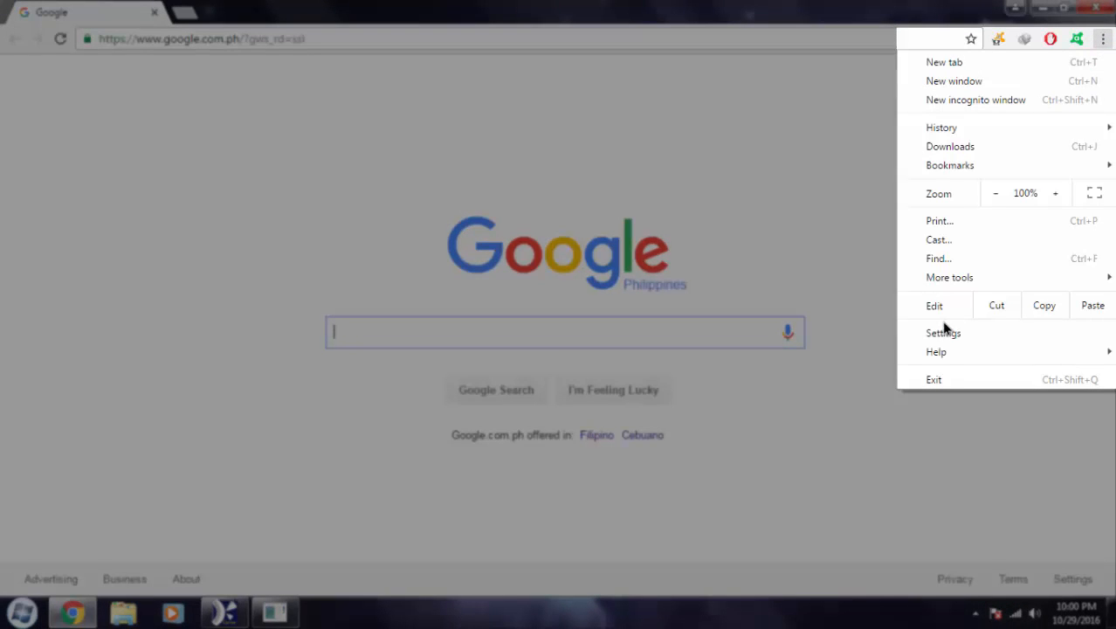
left_click(944, 332)
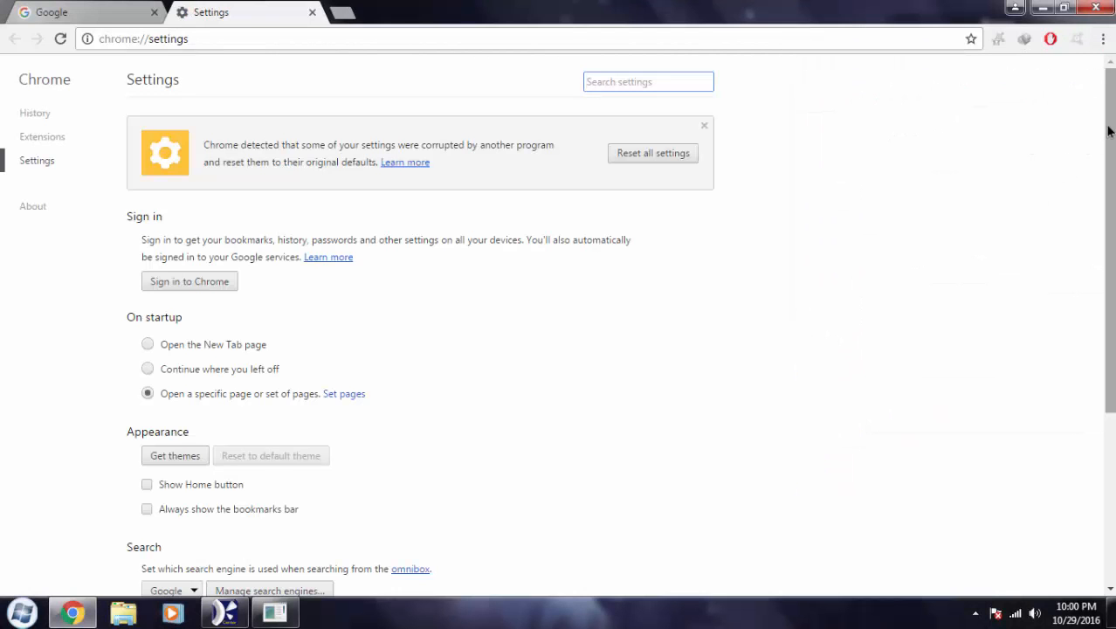
scroll("down", 3)
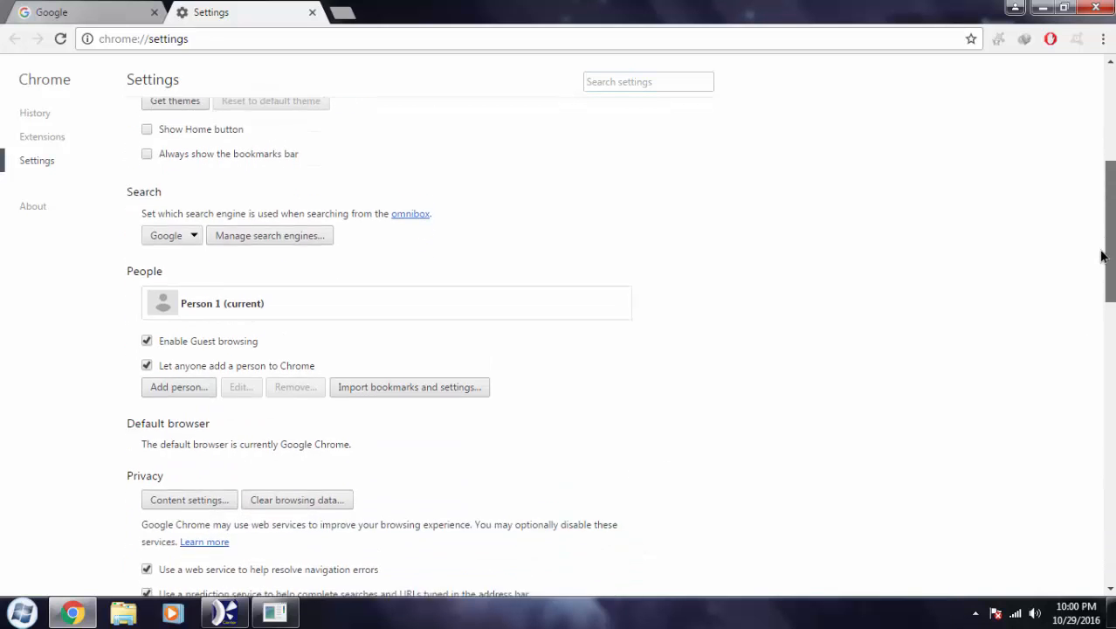
scroll("down", 3)
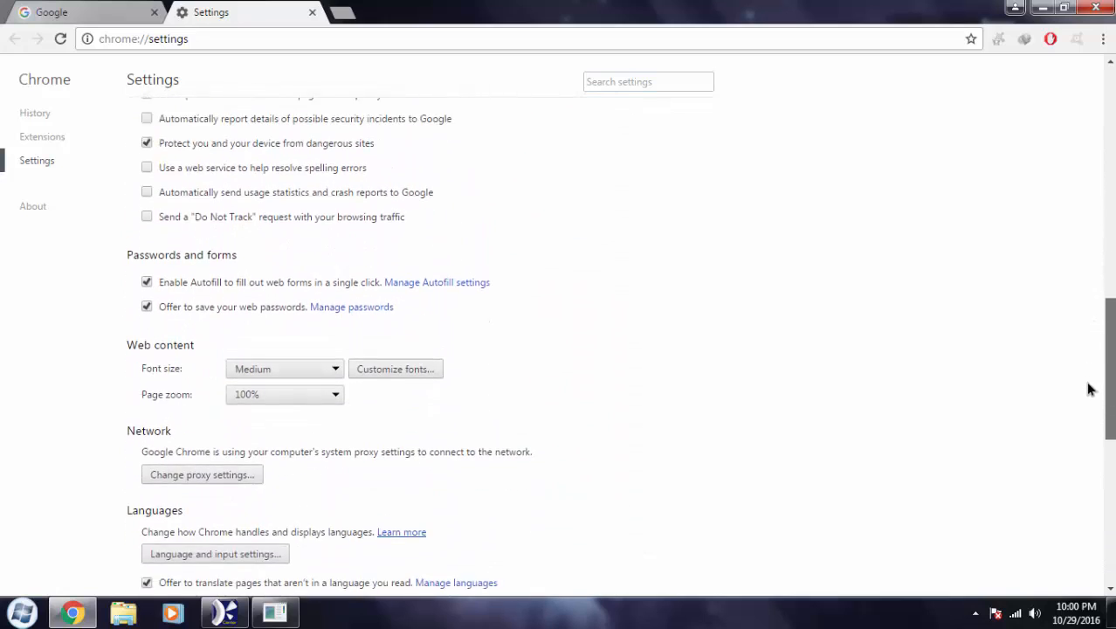
scroll("down", 3)
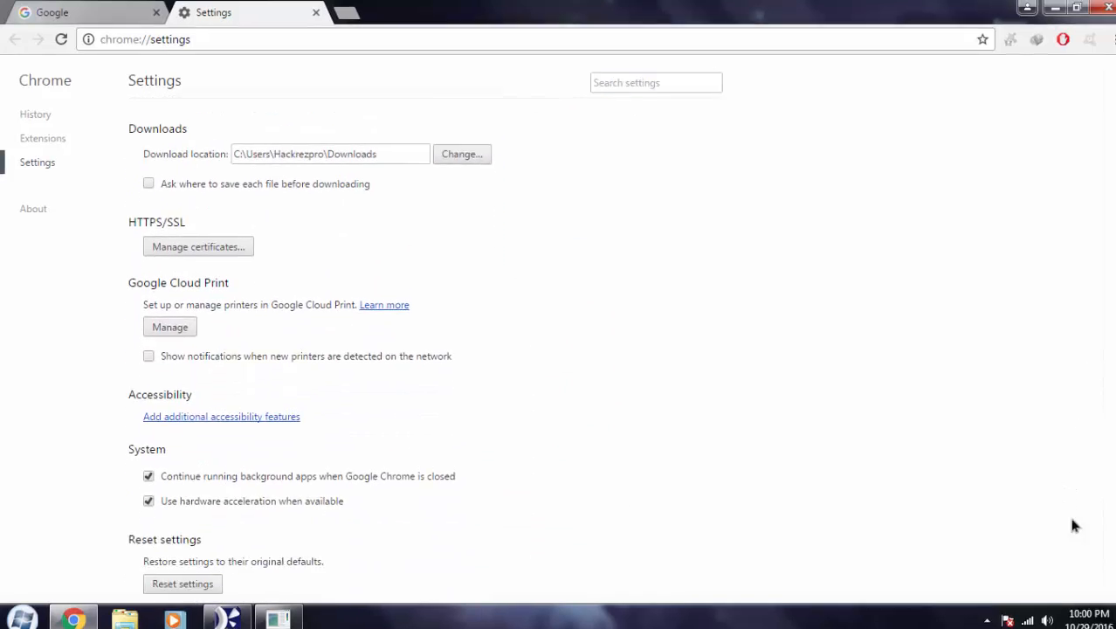
Uncheck 'Use hardware acceleration when available' under System
scroll("down", 3)
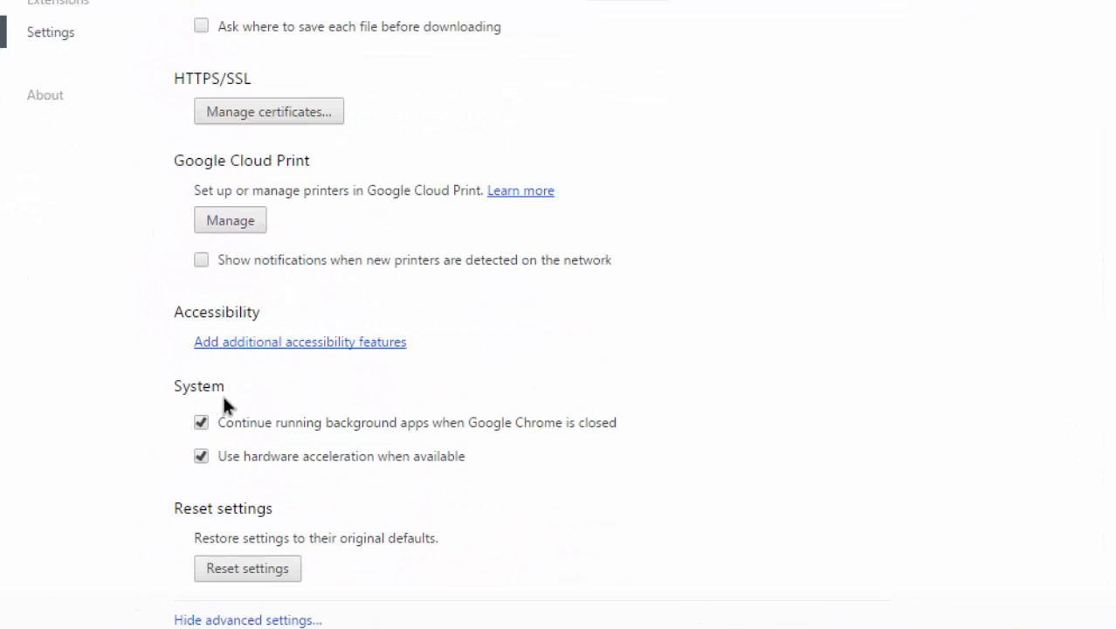
mouse_move(210, 454)
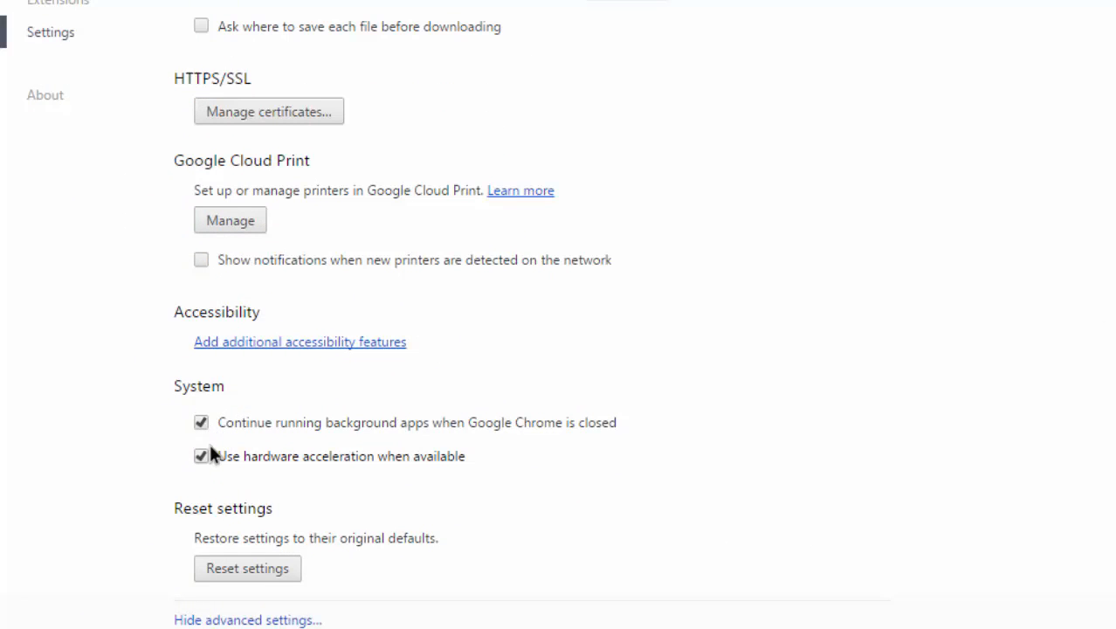
mouse_move(240, 468)
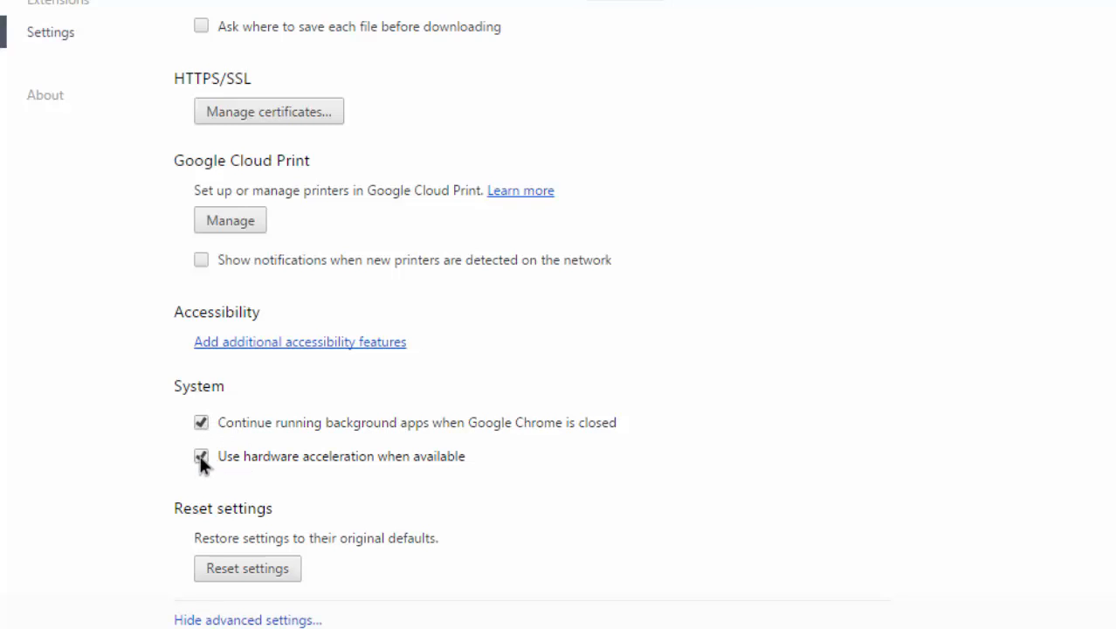
left_click(201, 456)
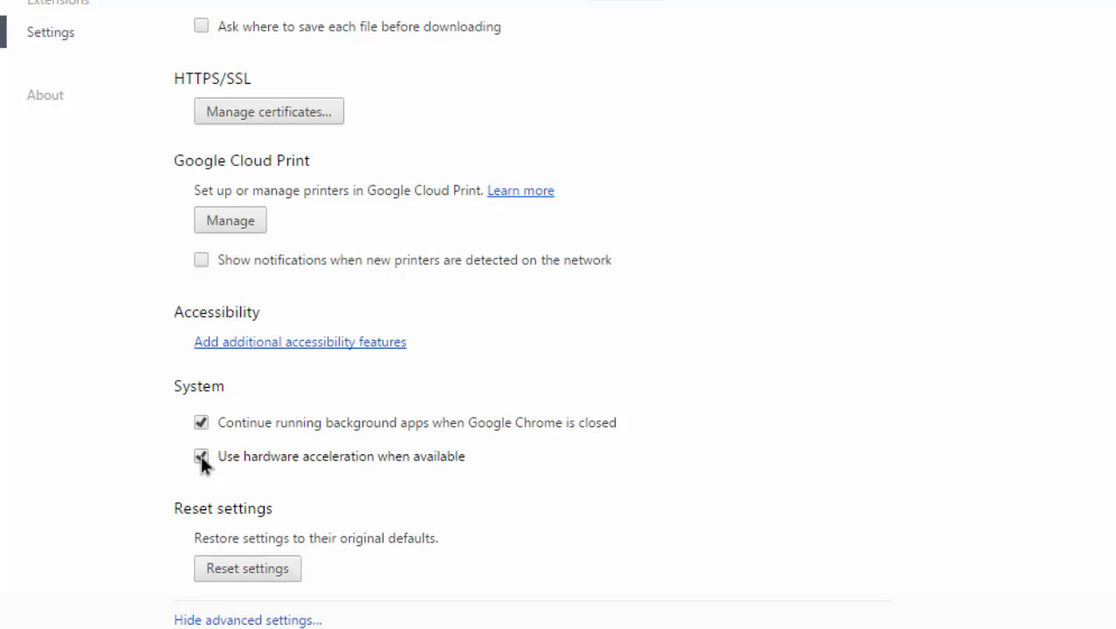
left_click(201, 456)
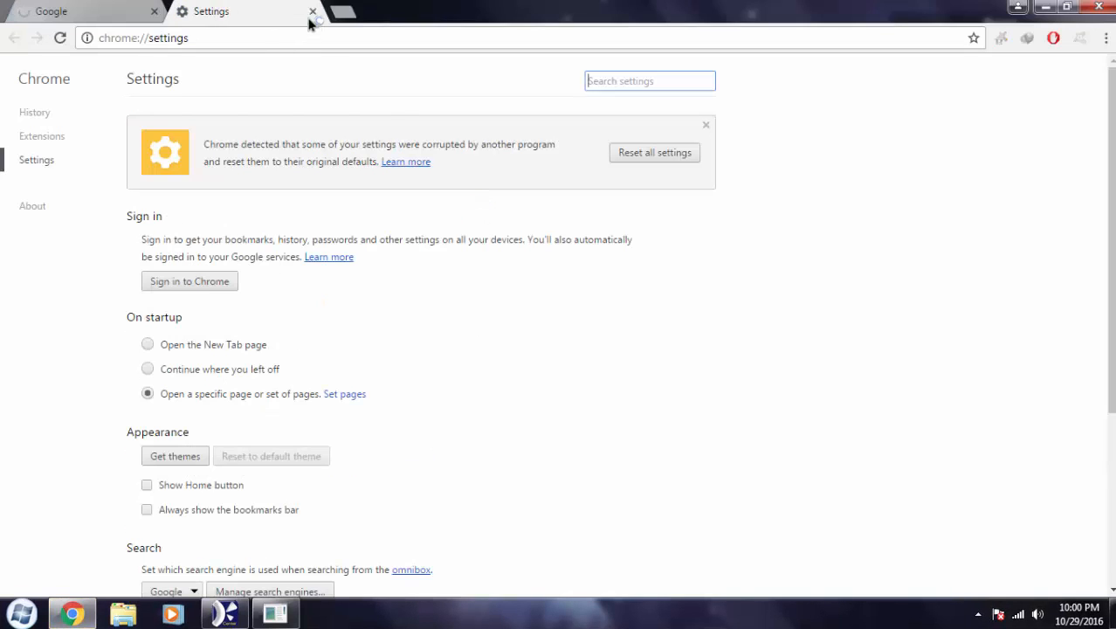
Close the Settings tab and exit Google Chrome
left_click(312, 11)
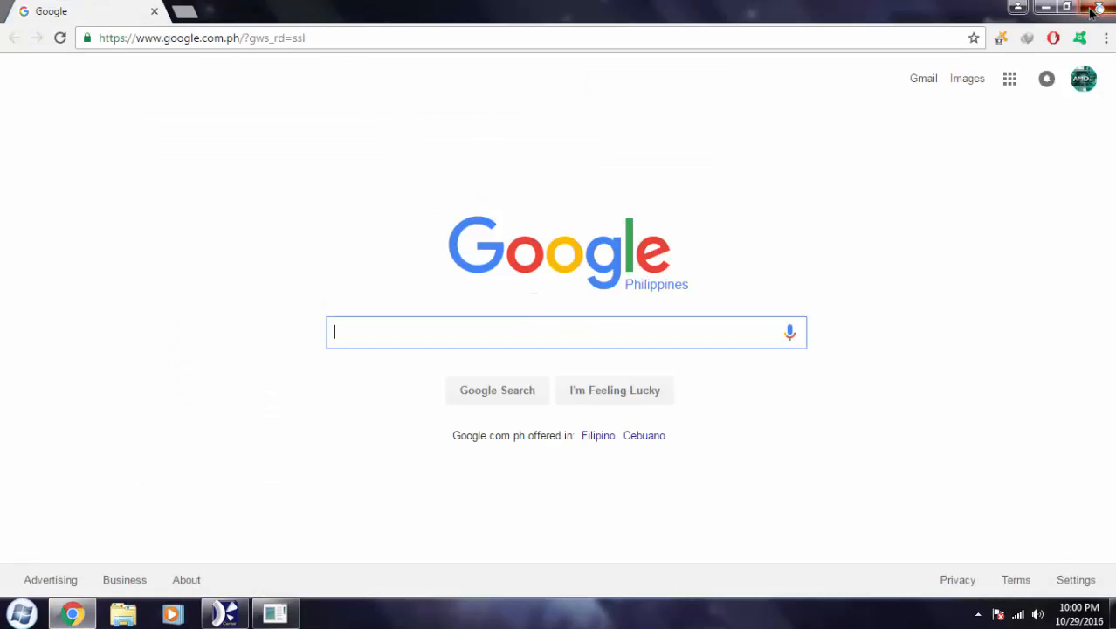
left_click(1067, 7)
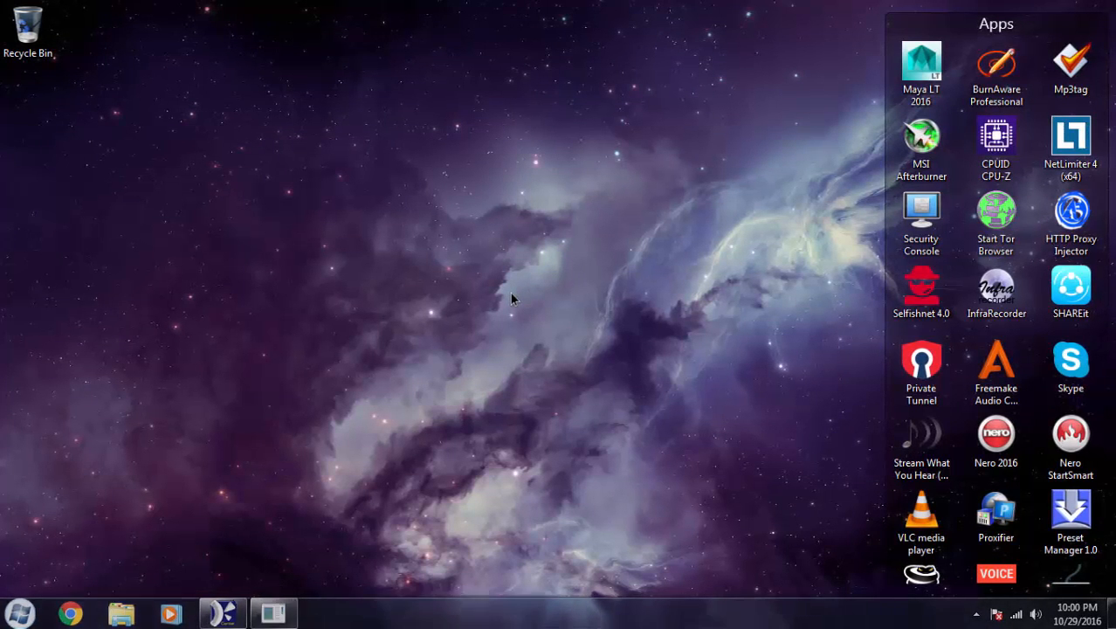